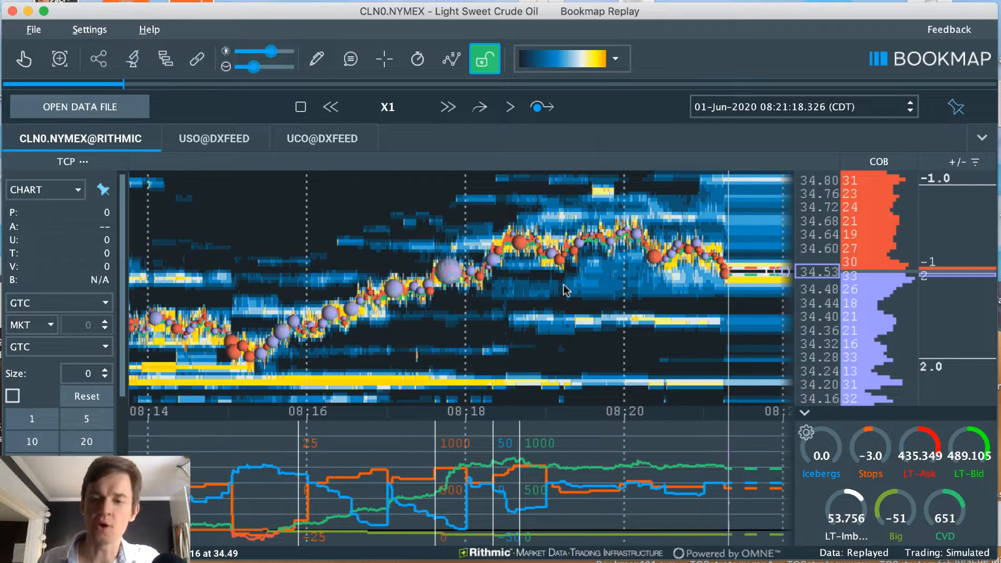
{"action": "mouse_move", "coordinate": [523, 300]}
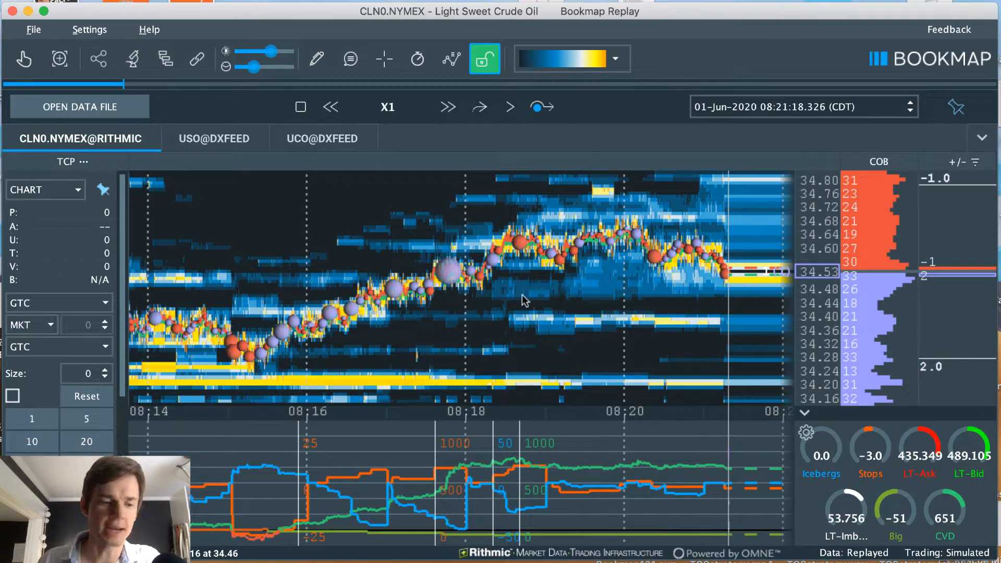
{"action": "mouse_move", "coordinate": [465, 125]}
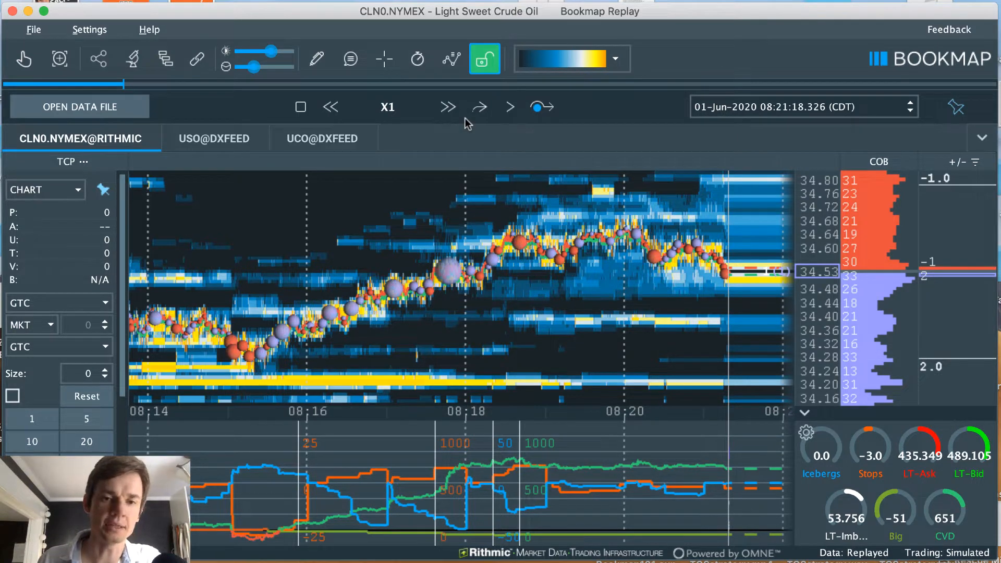
{"action": "mouse_move", "coordinate": [478, 107]}
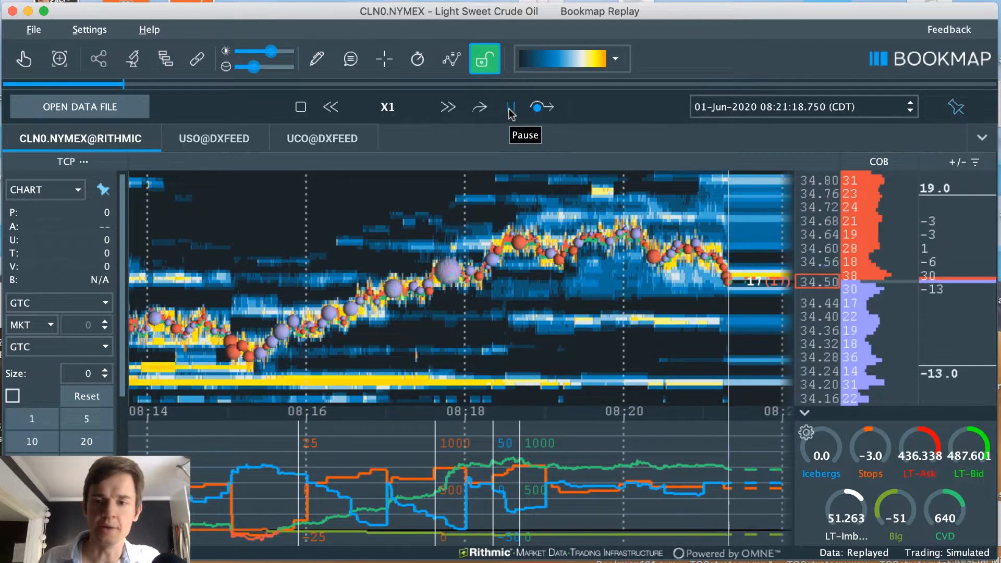
Raise the CL replay speed to X8 with two Faster clicks.
{"action": "left_click", "coordinate": [447, 106]}
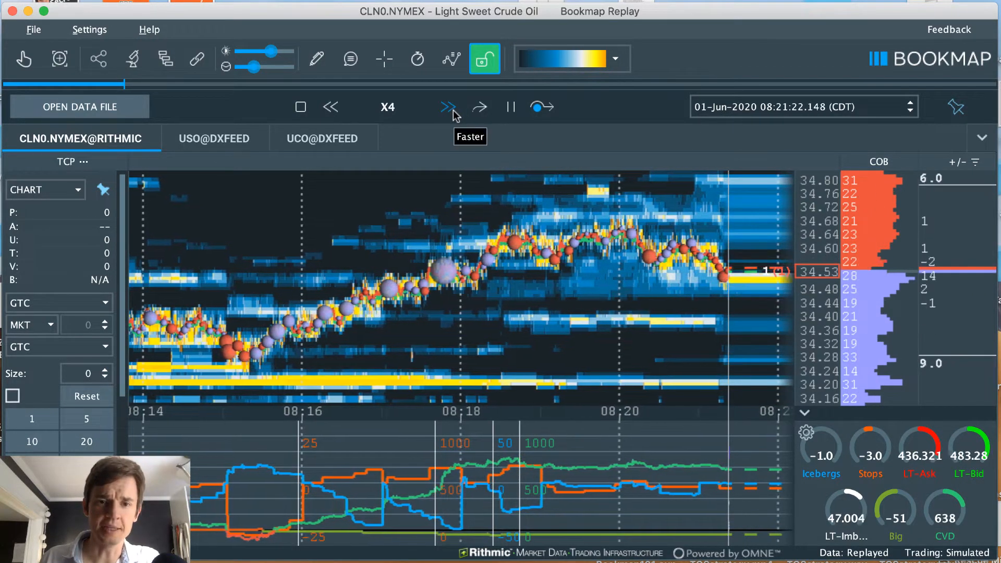
{"action": "left_click", "coordinate": [448, 106]}
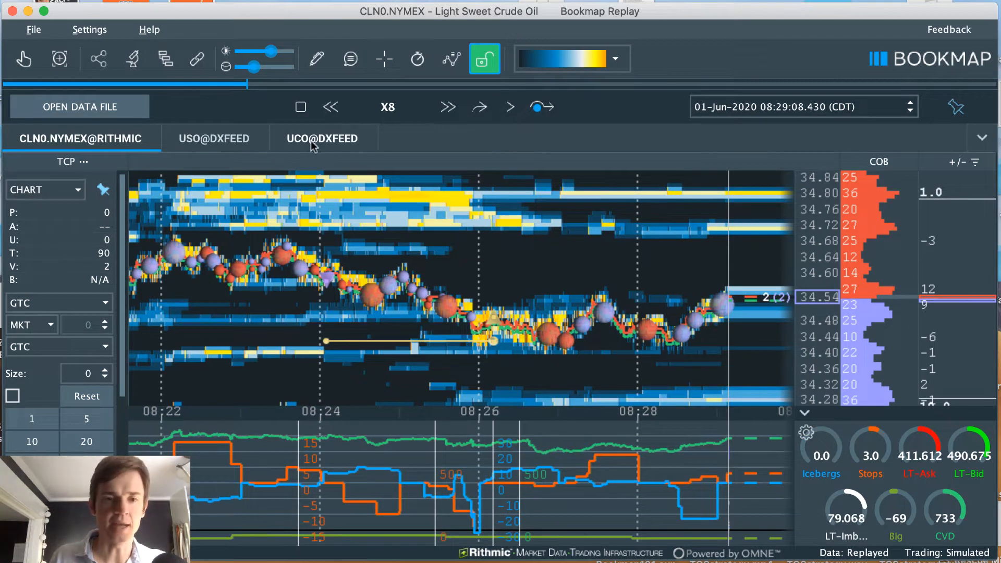
Switch to the UCO@DXFEED heatmap tab.
{"action": "left_click", "coordinate": [322, 137]}
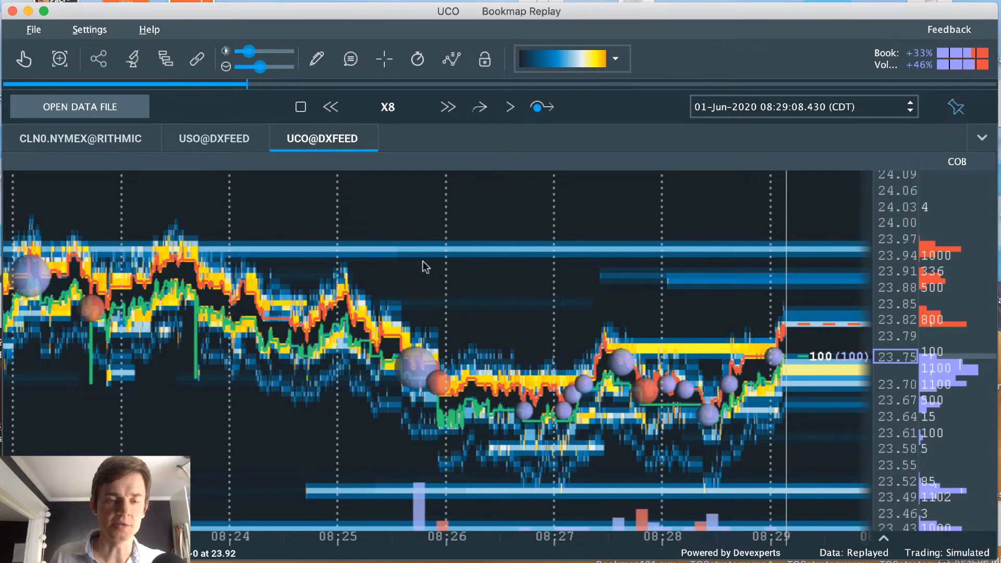
{"action": "mouse_move", "coordinate": [500, 279]}
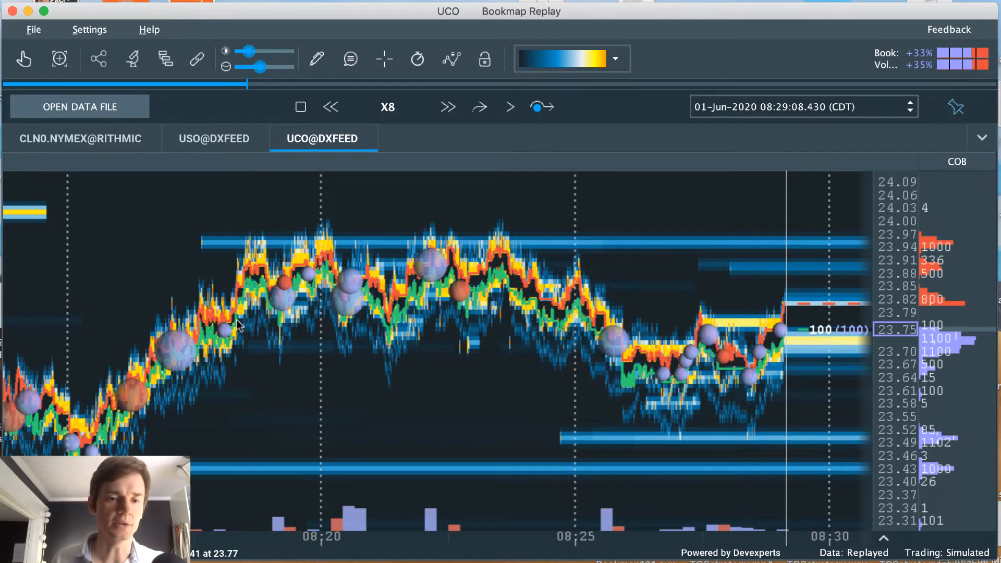
{"action": "mouse_move", "coordinate": [345, 249]}
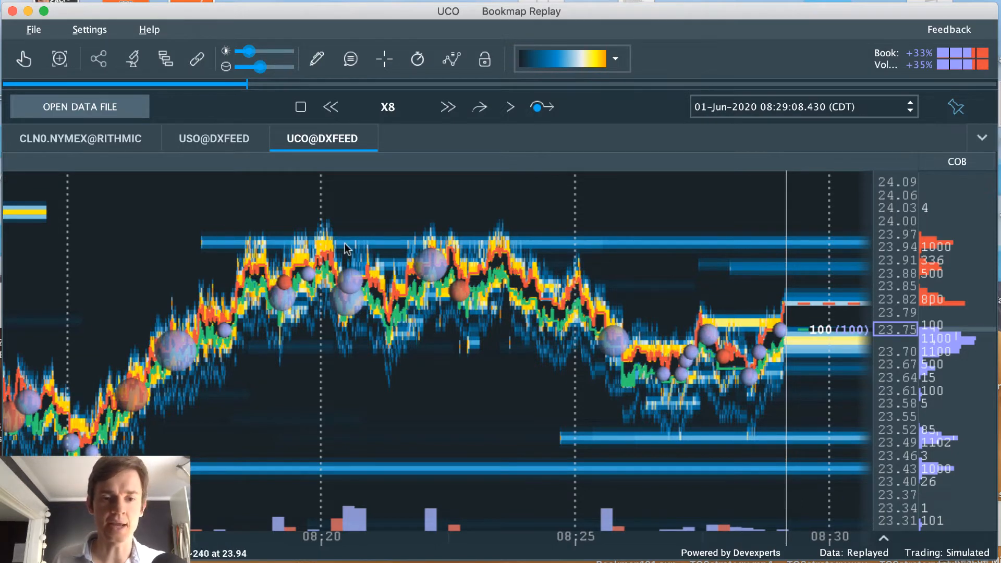
{"action": "mouse_move", "coordinate": [374, 247]}
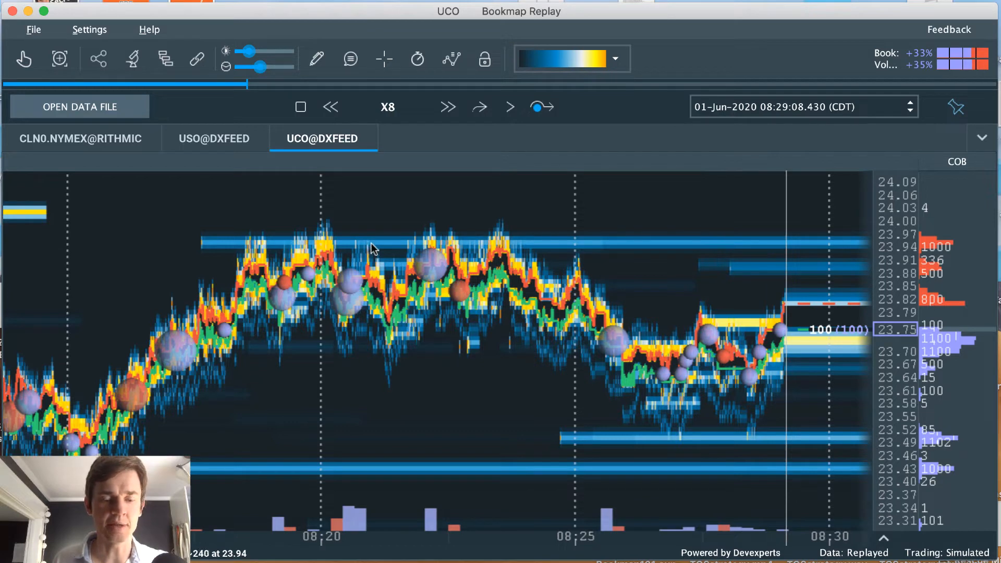
{"action": "mouse_move", "coordinate": [398, 241]}
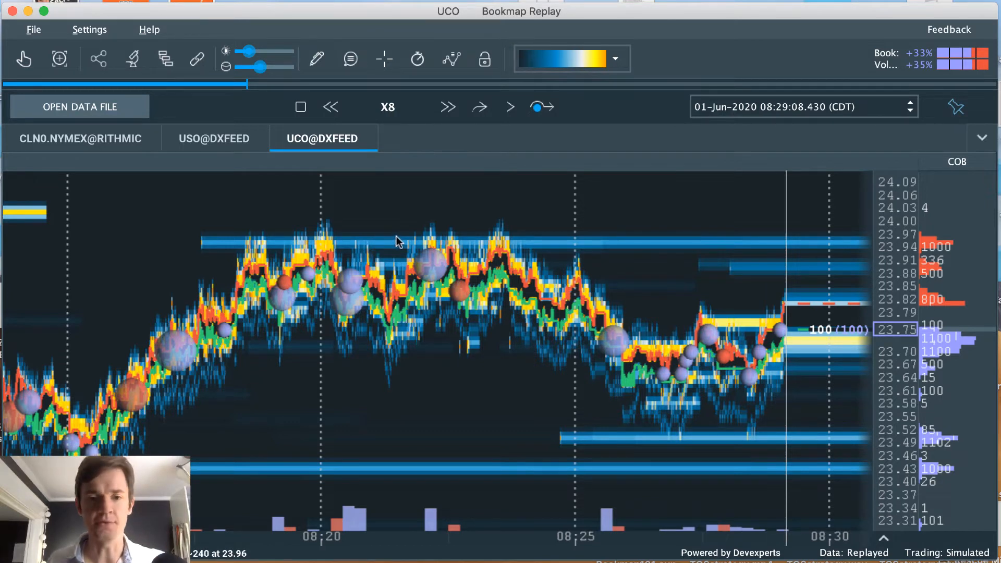
{"action": "mouse_move", "coordinate": [686, 242]}
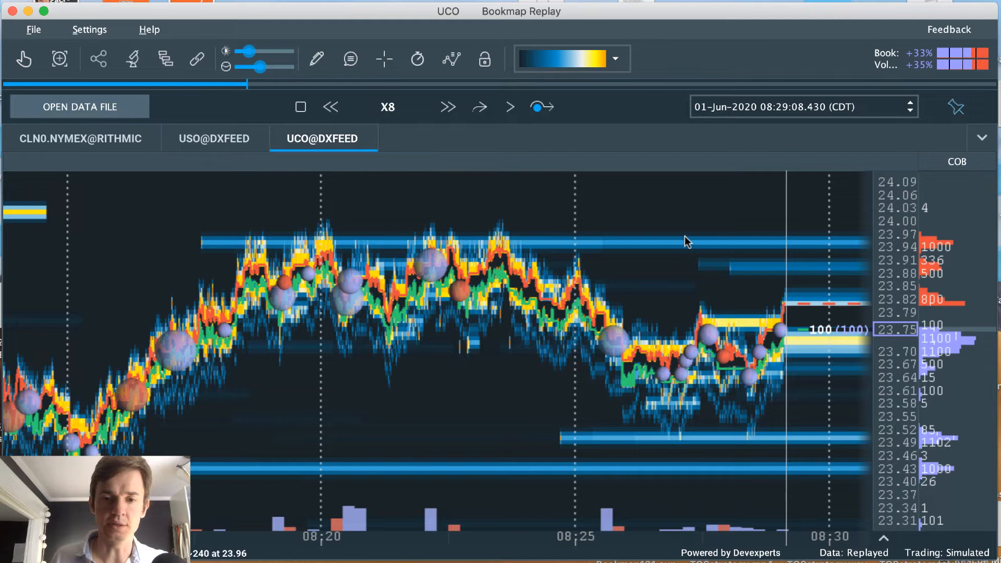
{"action": "mouse_move", "coordinate": [224, 248]}
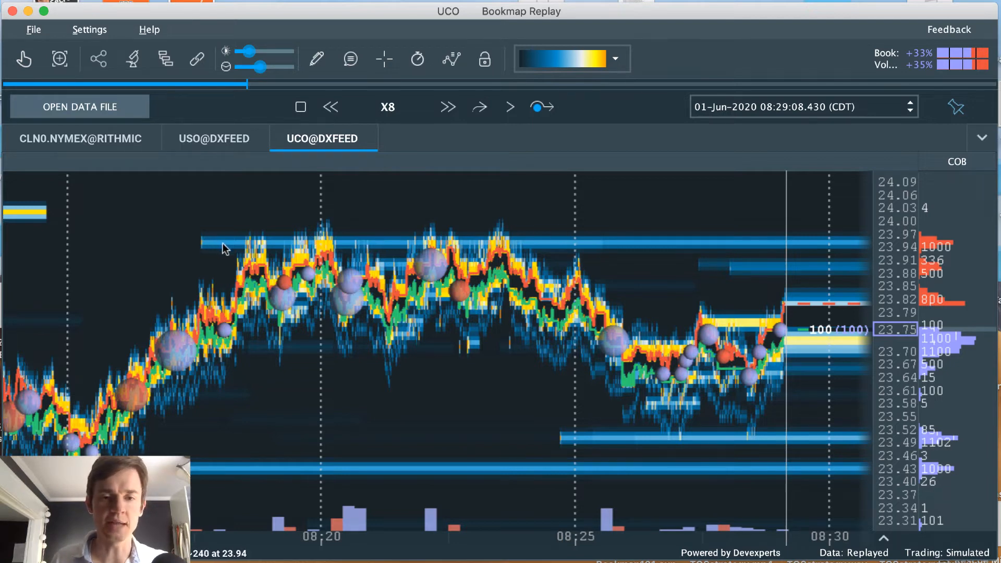
{"action": "mouse_move", "coordinate": [421, 252]}
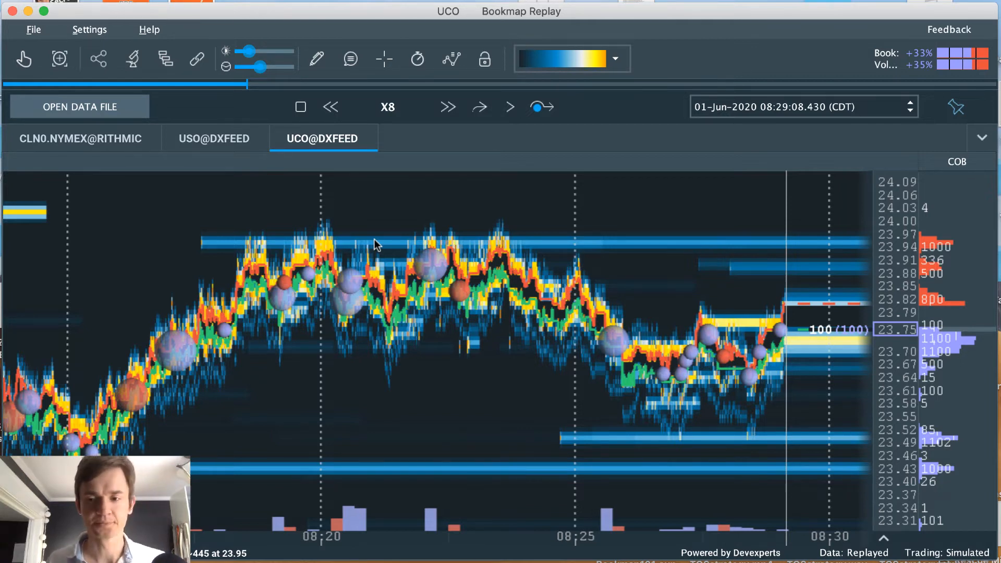
{"action": "mouse_move", "coordinate": [394, 259]}
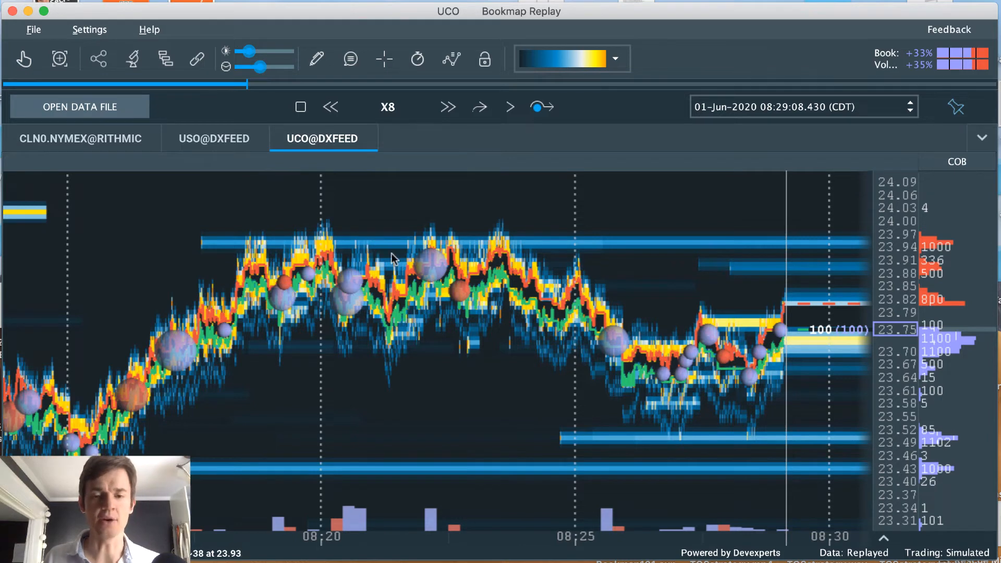
{"action": "mouse_move", "coordinate": [583, 470]}
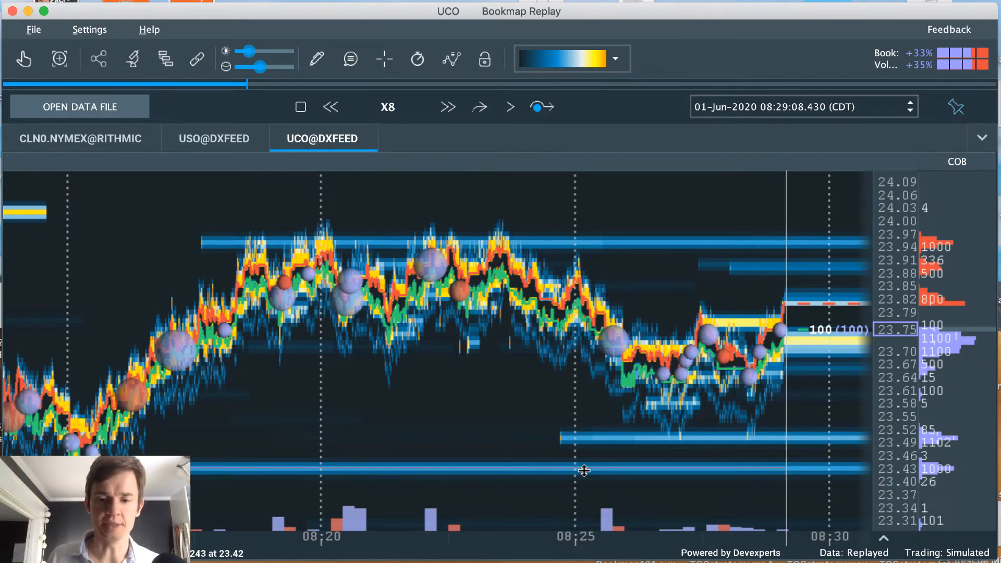
{"action": "mouse_move", "coordinate": [587, 457]}
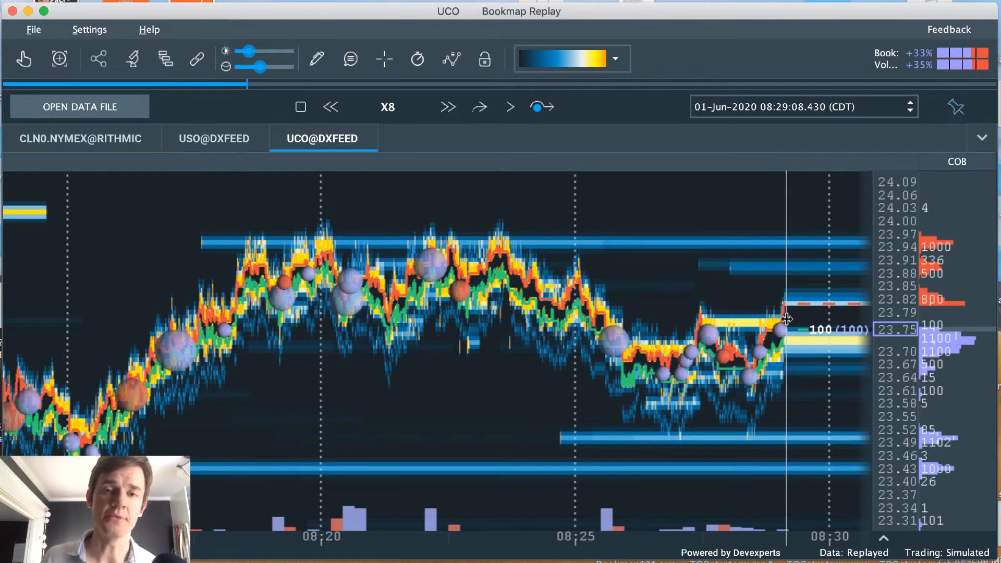
{"action": "mouse_move", "coordinate": [833, 180]}
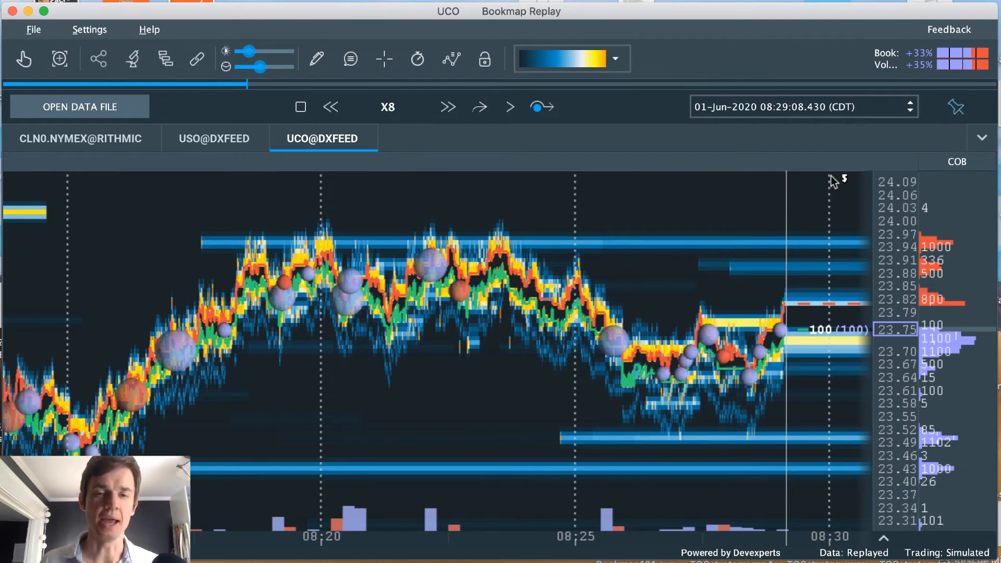
{"action": "mouse_move", "coordinate": [529, 218]}
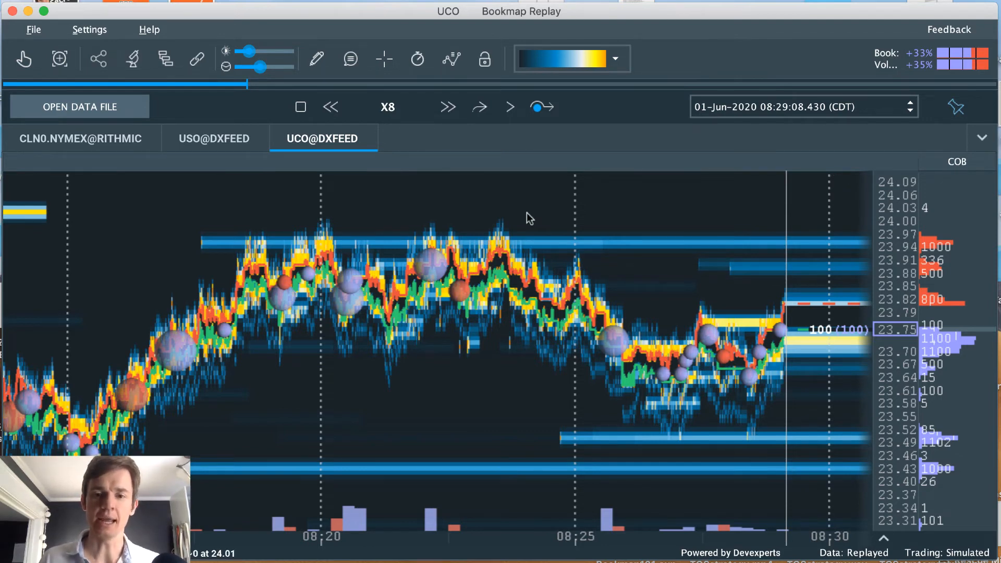
{"action": "mouse_move", "coordinate": [515, 284]}
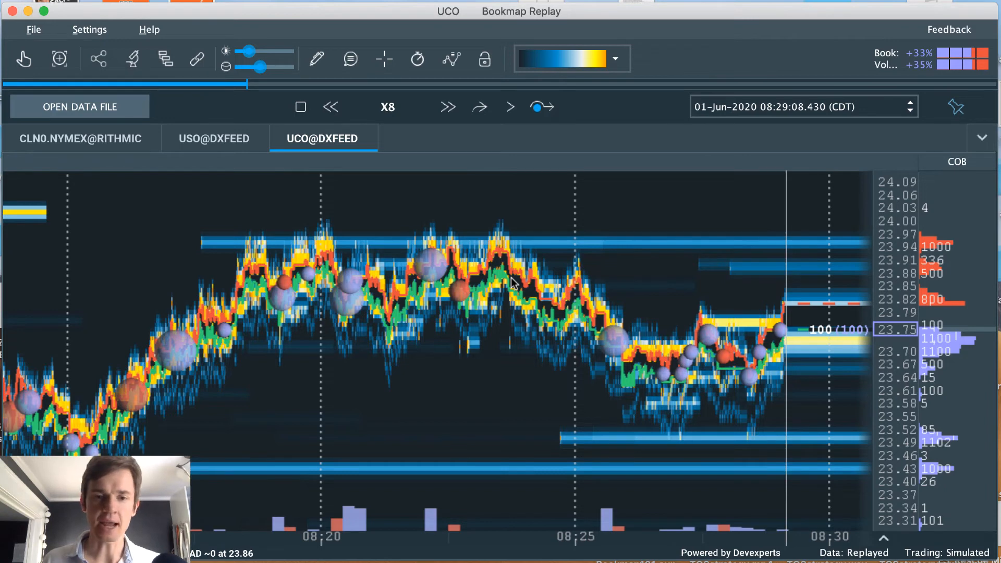